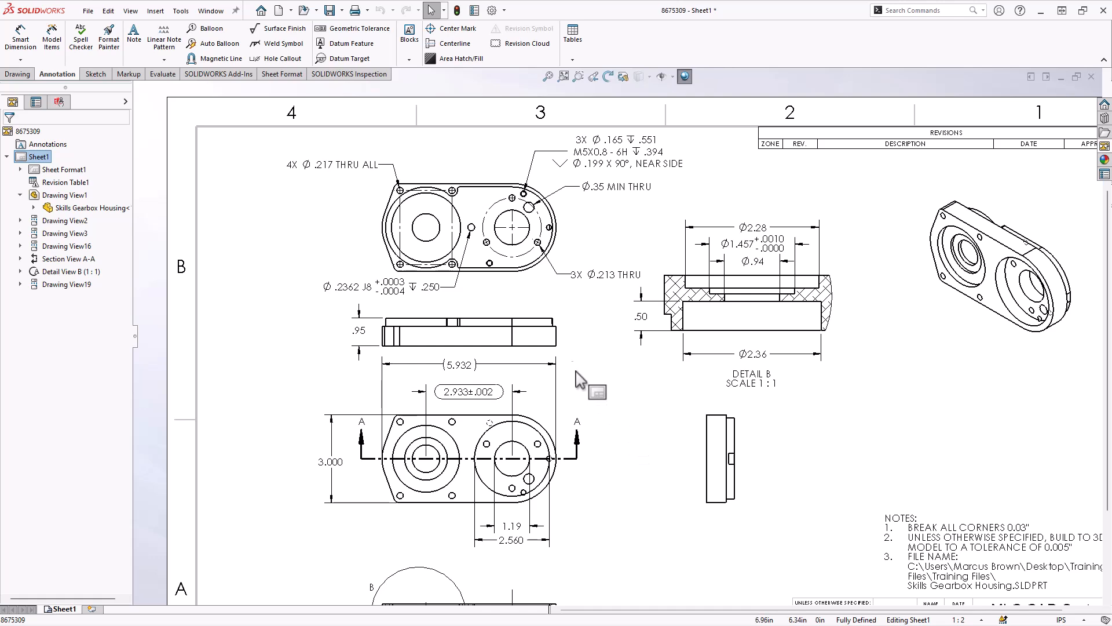
- Open the Actuator Flange part, showing its central bore and four corner holes
left_click(404, 341)
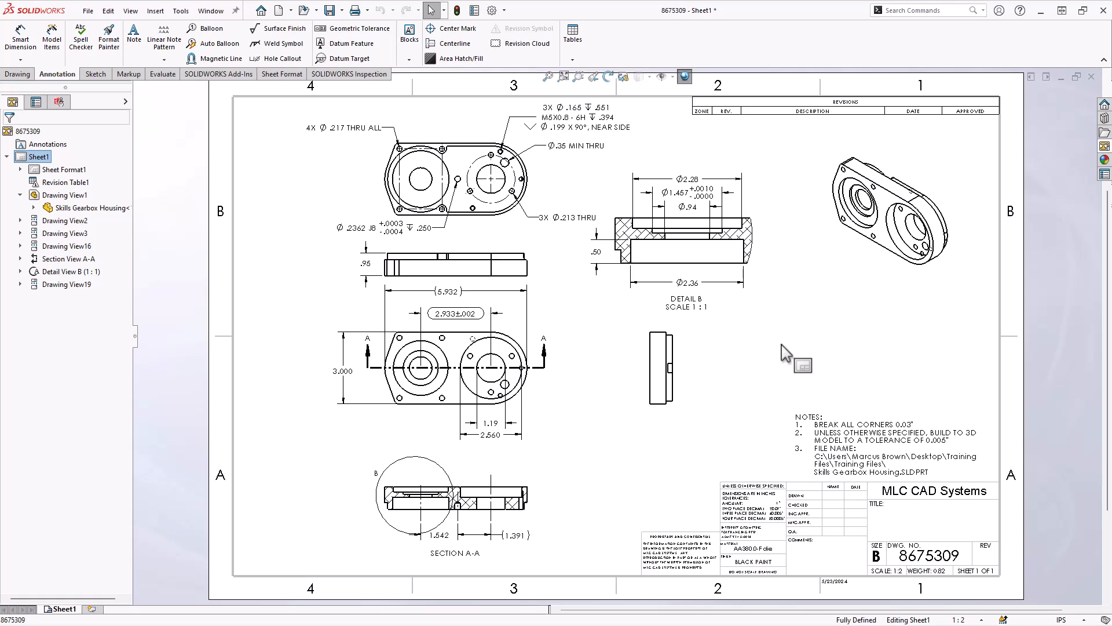
mouse_move(592, 287)
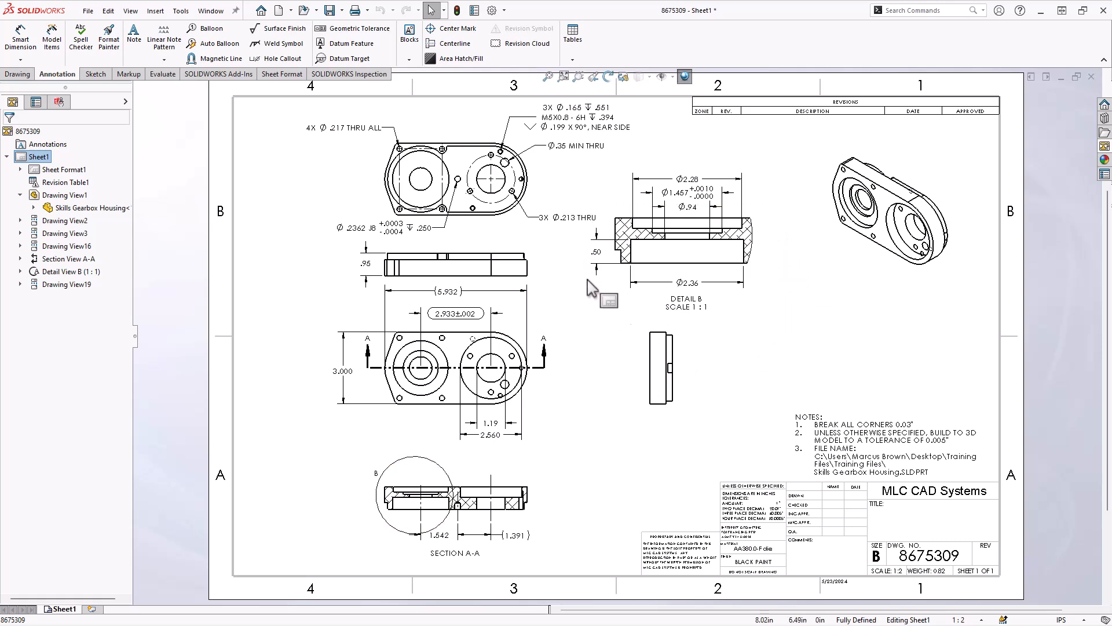
mouse_move(883, 320)
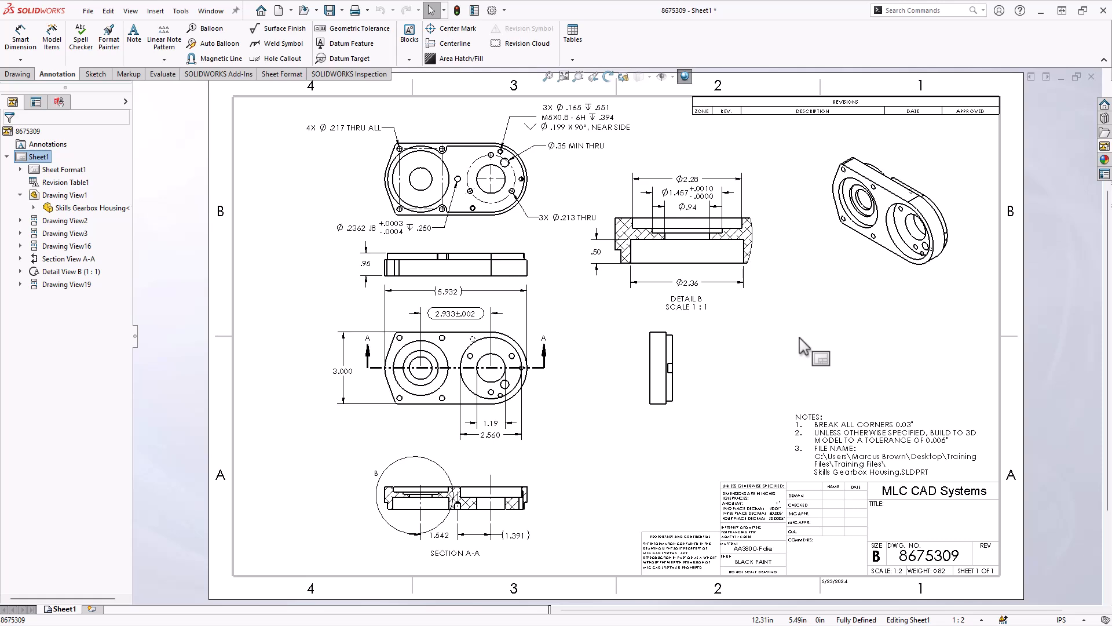
mouse_move(808, 343)
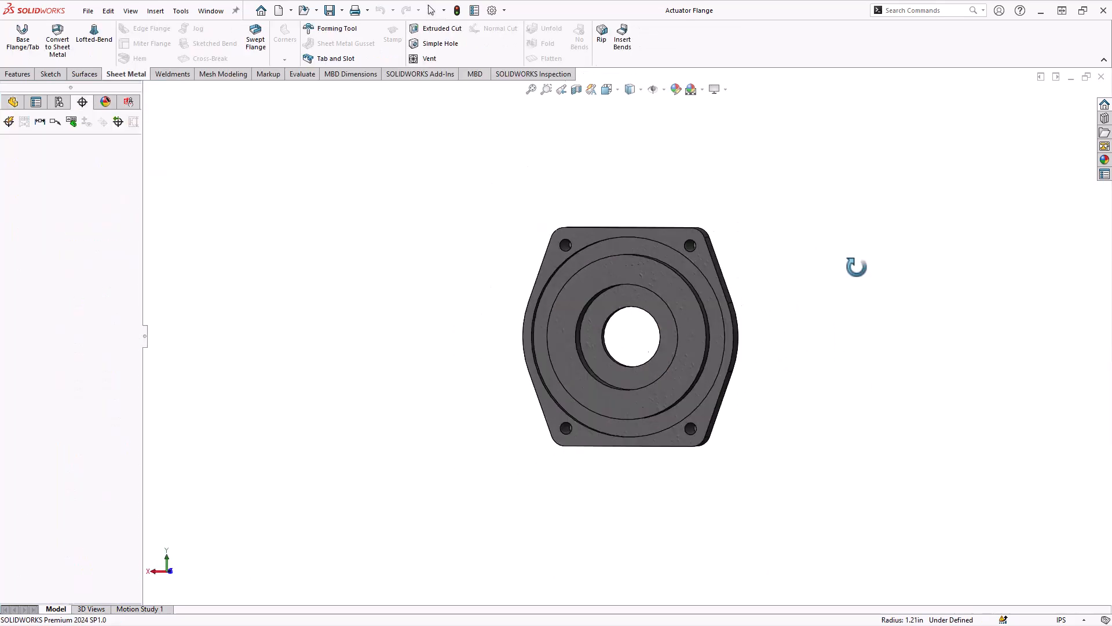
- Orbit the Actuator Flange to an oblique view revealing its thickness and rear boss
left_click_drag(856, 267, 886, 504)
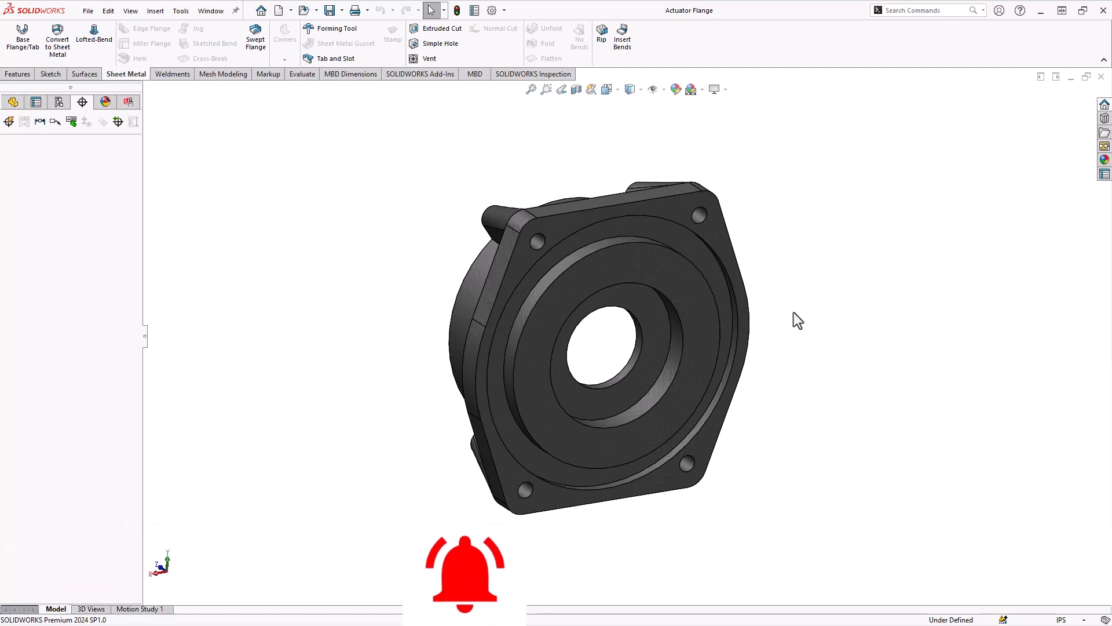
mouse_move(844, 321)
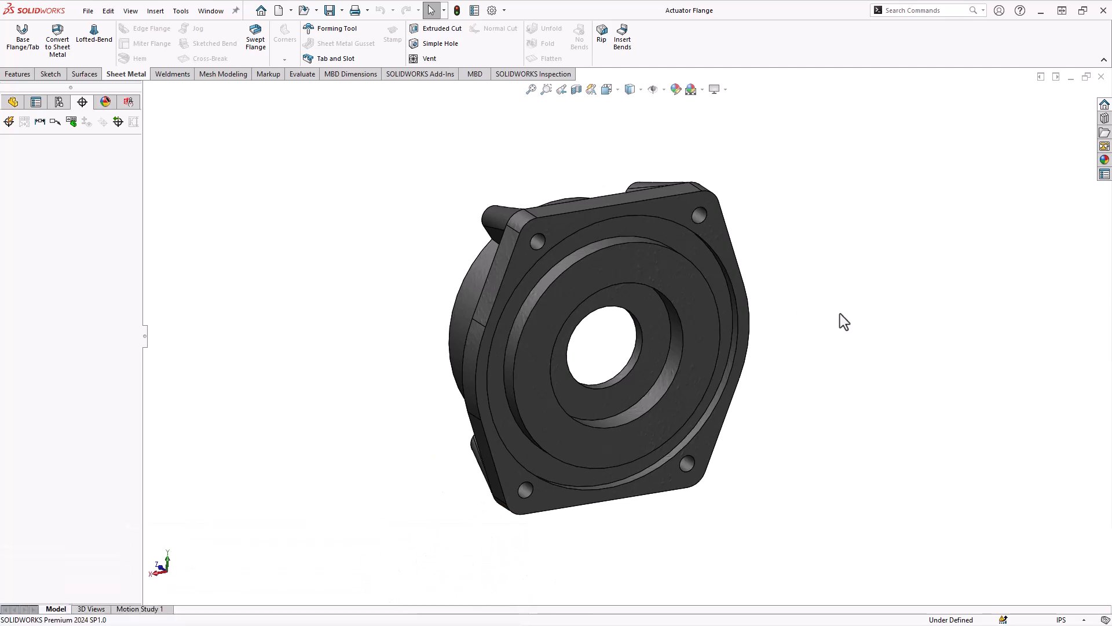